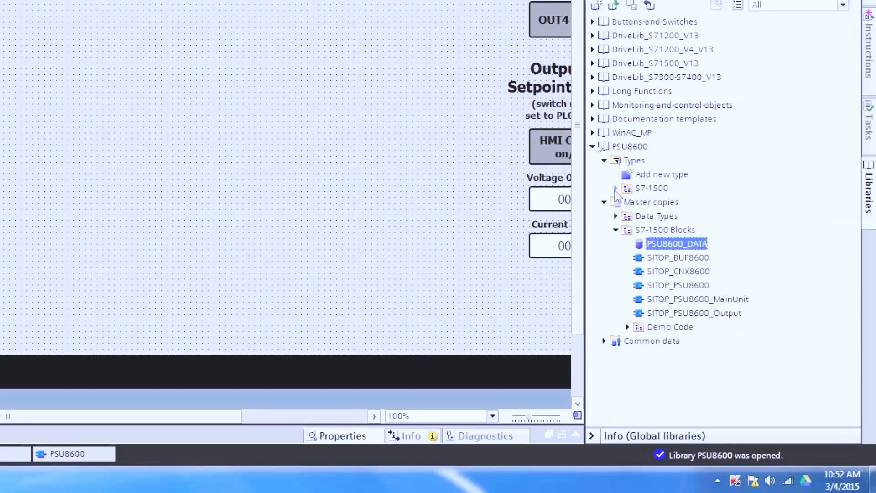
Step: Expand PSU8600 > S7-1500 > Faceplate_Comfort/Advanced types and confirm the library structure update
click(615, 188)
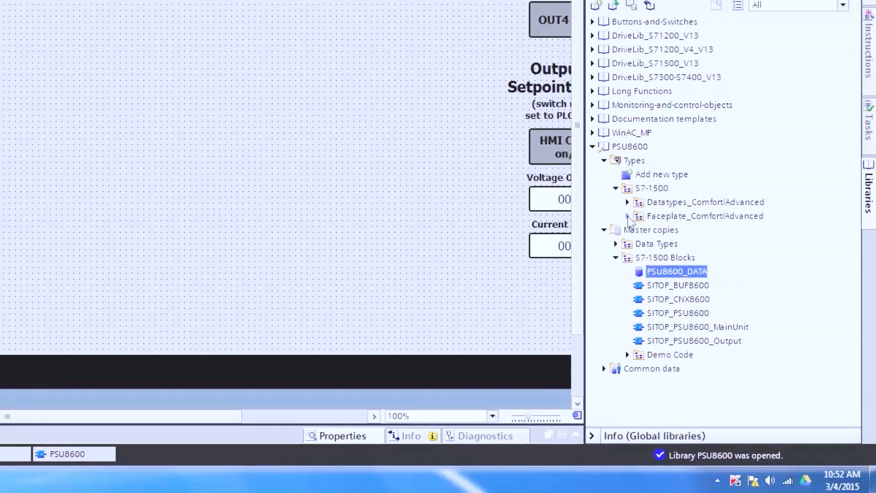
click(626, 216)
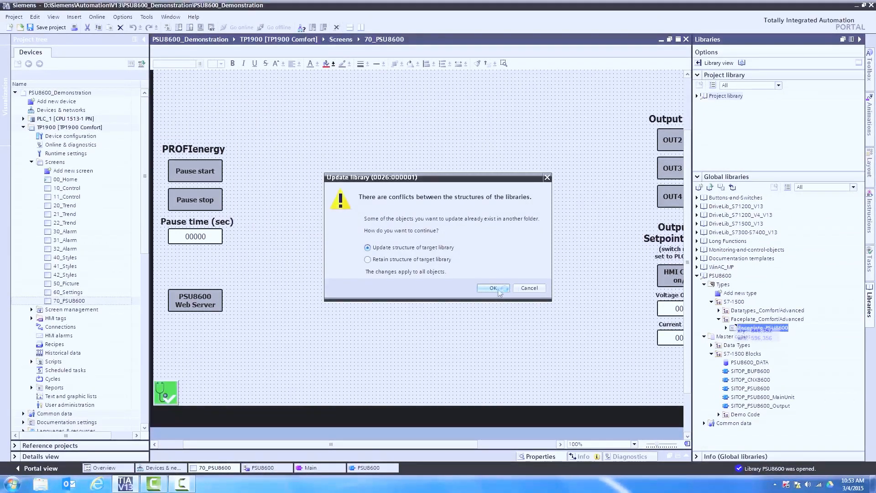
click(491, 288)
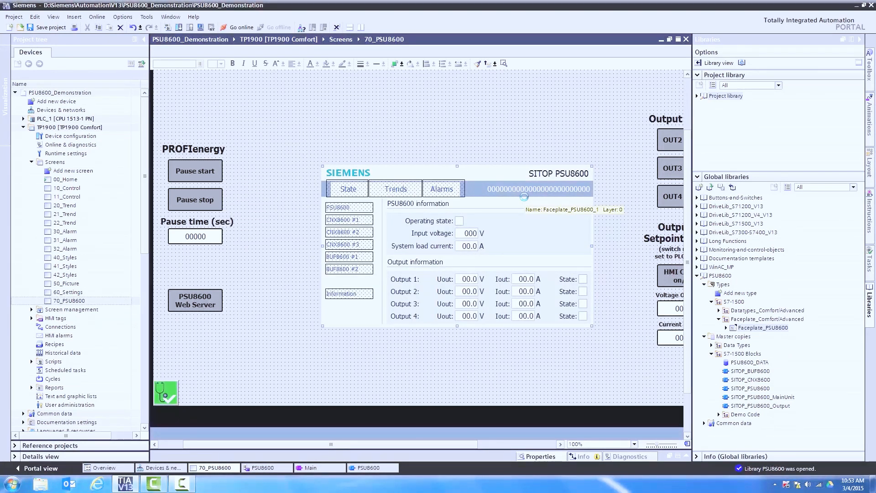
mouse_move(441, 247)
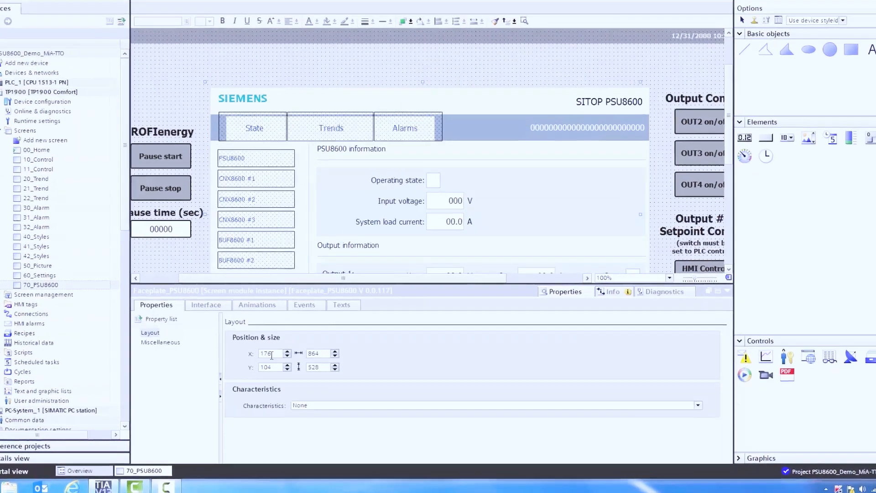
Step: Adjust the faceplate's X position in the Position & size layout properties
click(207, 304)
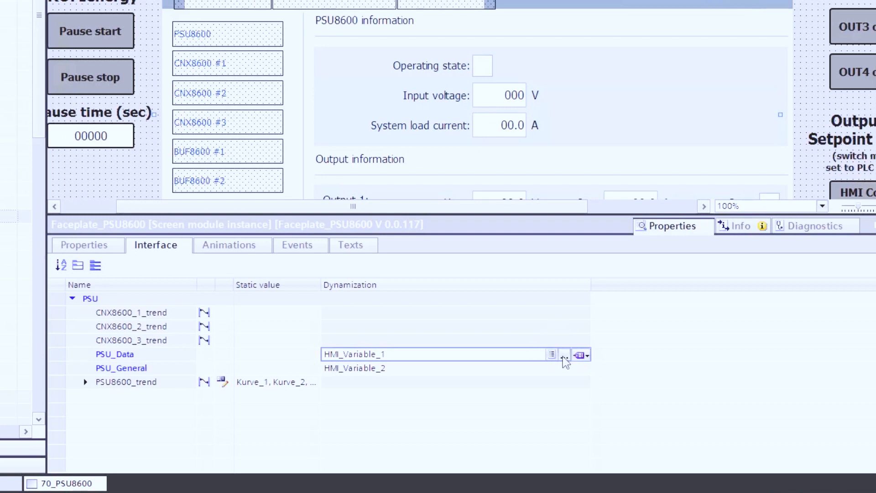
Step: Set PSU_Data's dynamization to HMI_Tag to browse the PSU8600 HMI tags
click(585, 354)
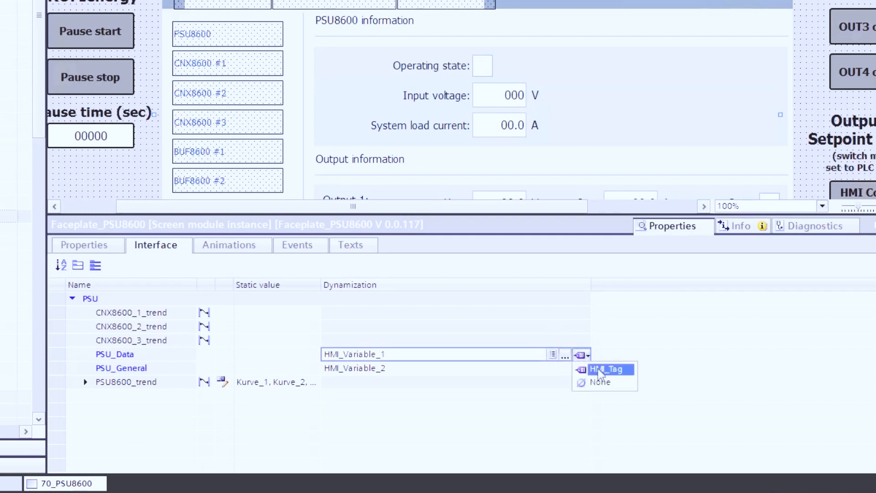
click(610, 369)
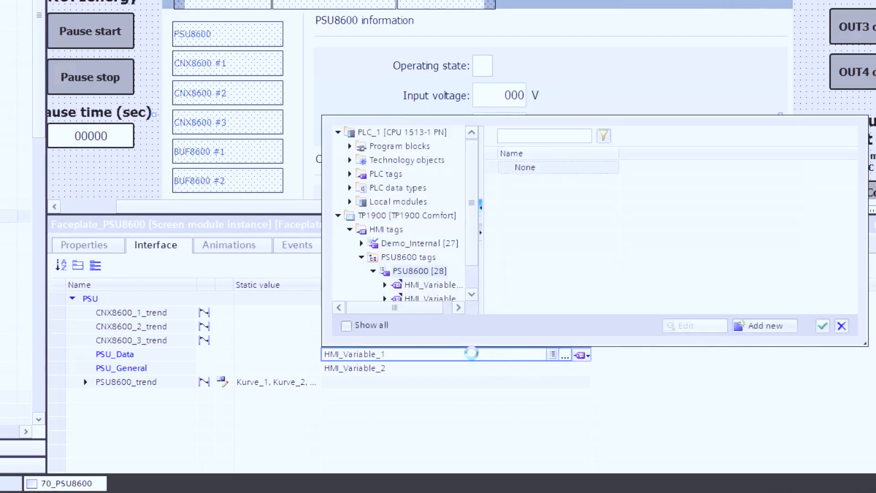